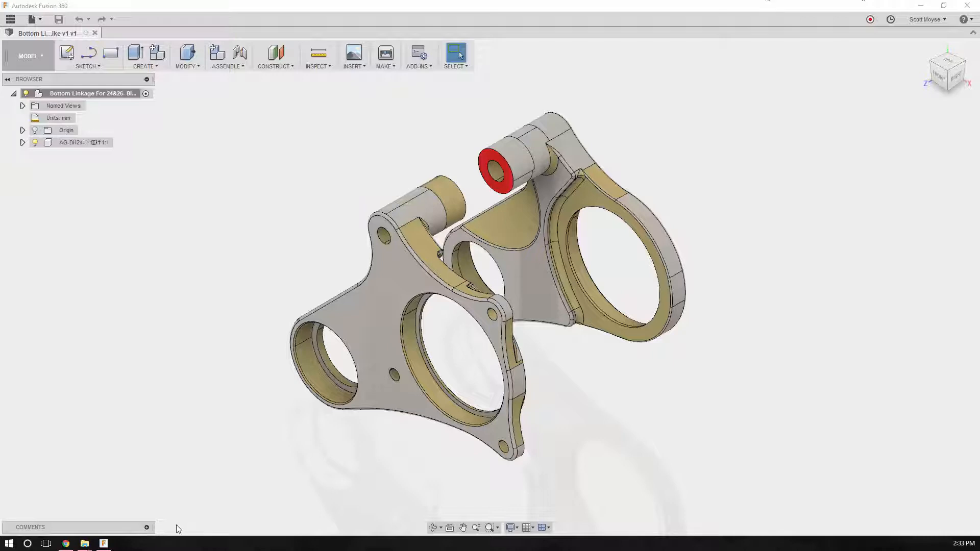
{"action": "mouse_move", "coordinate": [189, 487]}
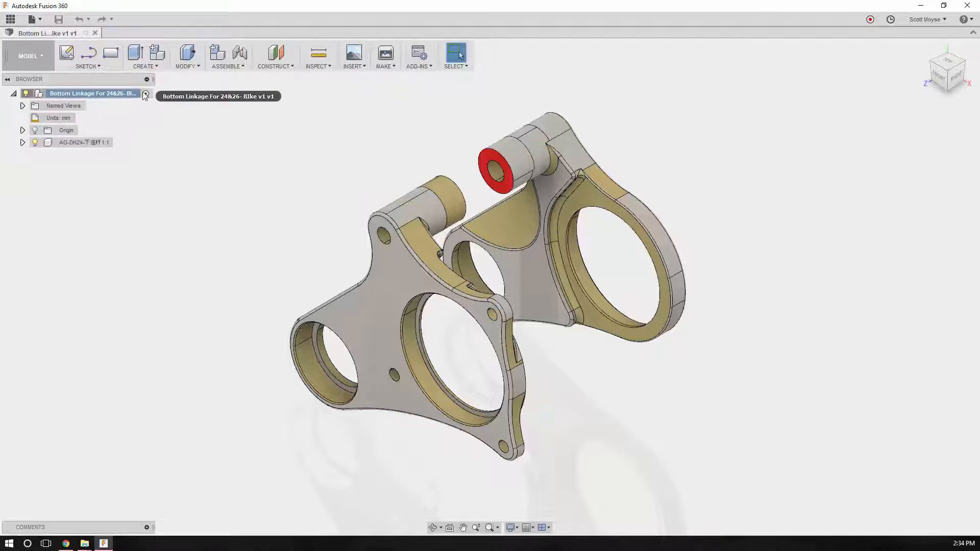
Turn on Capture Design History from the root component's context menu
{"action": "right_click", "coordinate": [92, 93]}
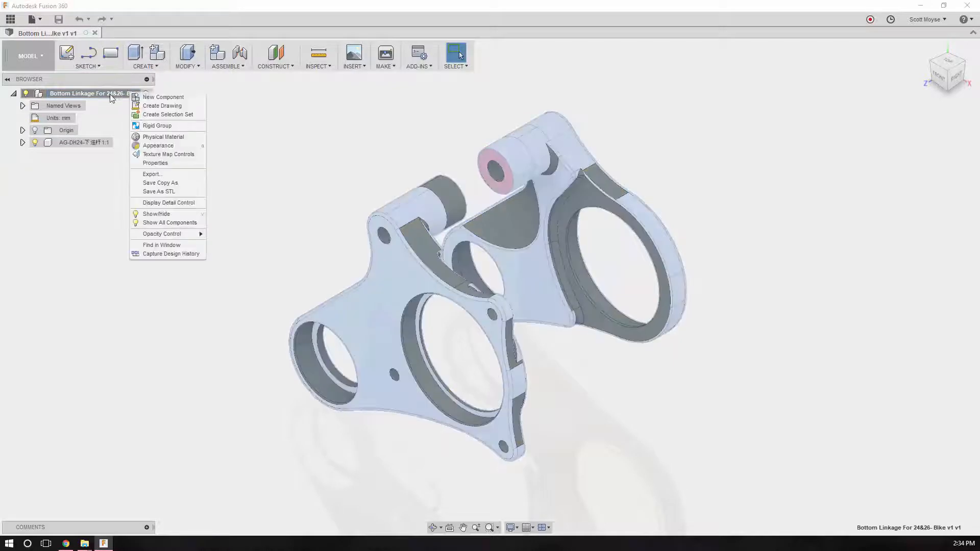
{"action": "mouse_move", "coordinate": [161, 244]}
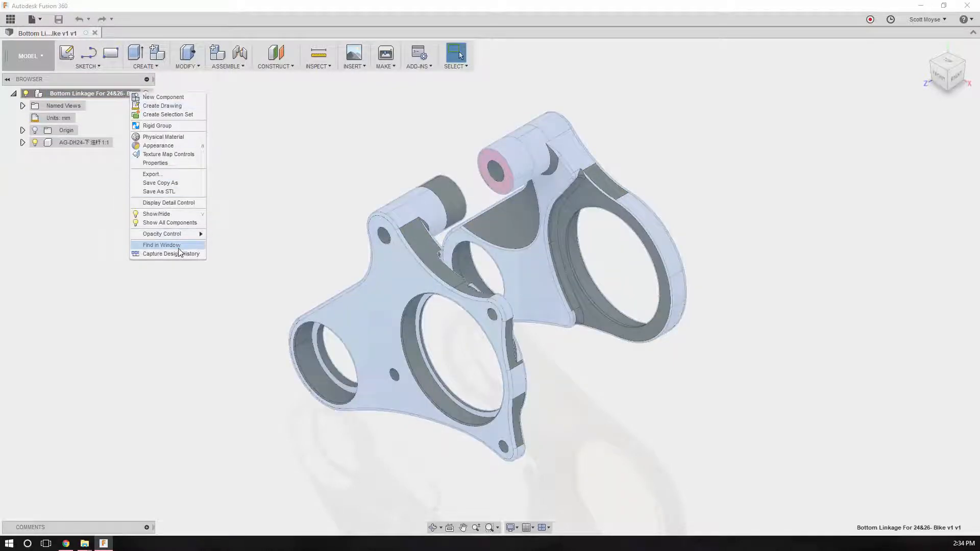
{"action": "left_click", "coordinate": [170, 253]}
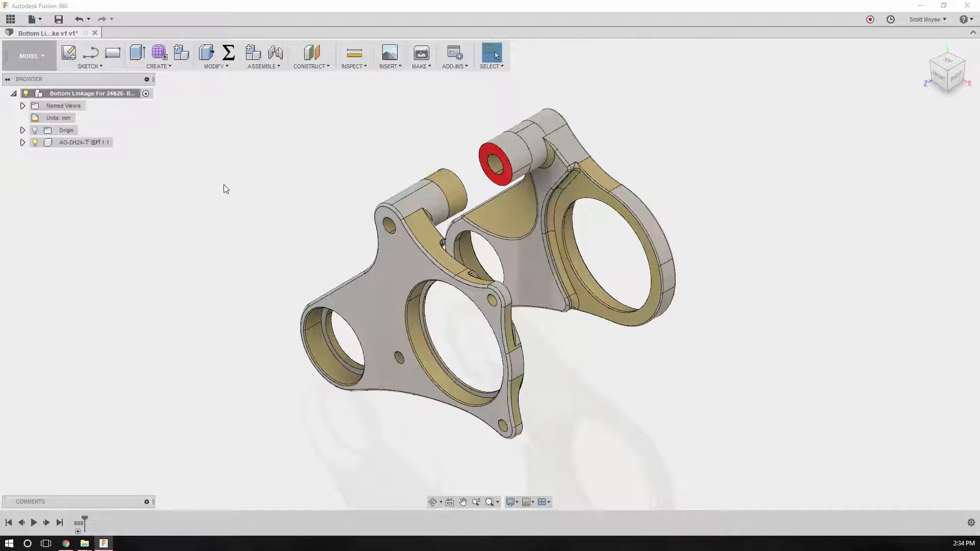
{"action": "mouse_move", "coordinate": [332, 191]}
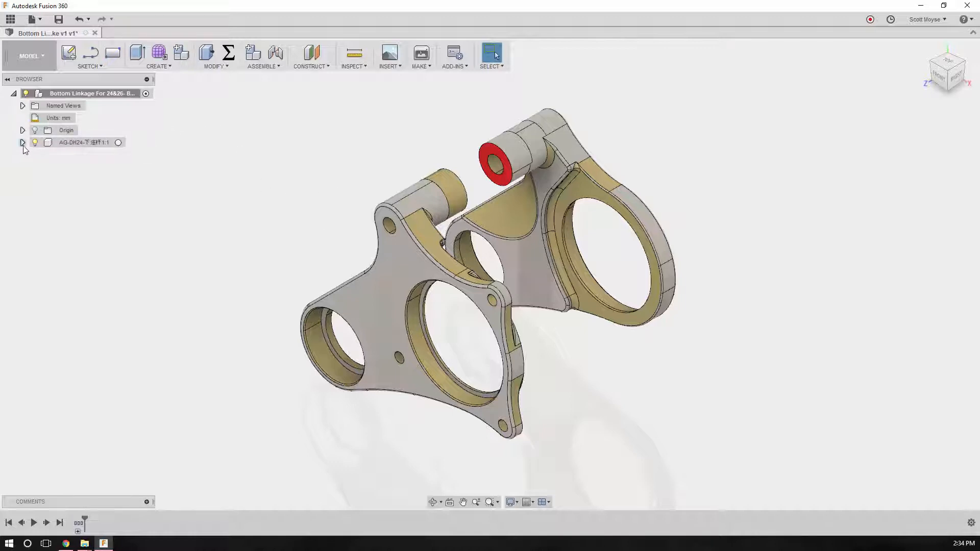
Expand the Unstitched folder to show its 257 surface bodies, then collapse it and clear the selection
{"action": "left_click", "coordinate": [21, 143]}
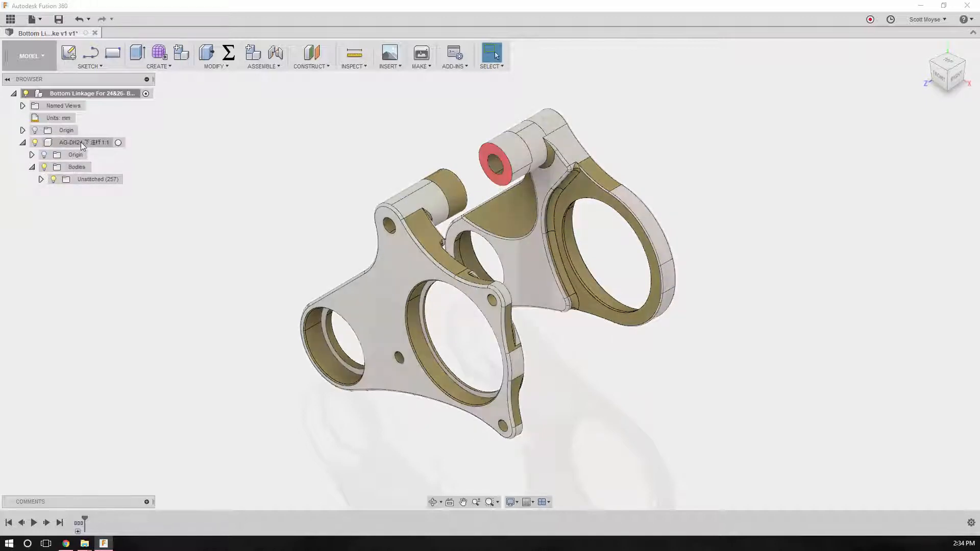
{"action": "left_click", "coordinate": [41, 179]}
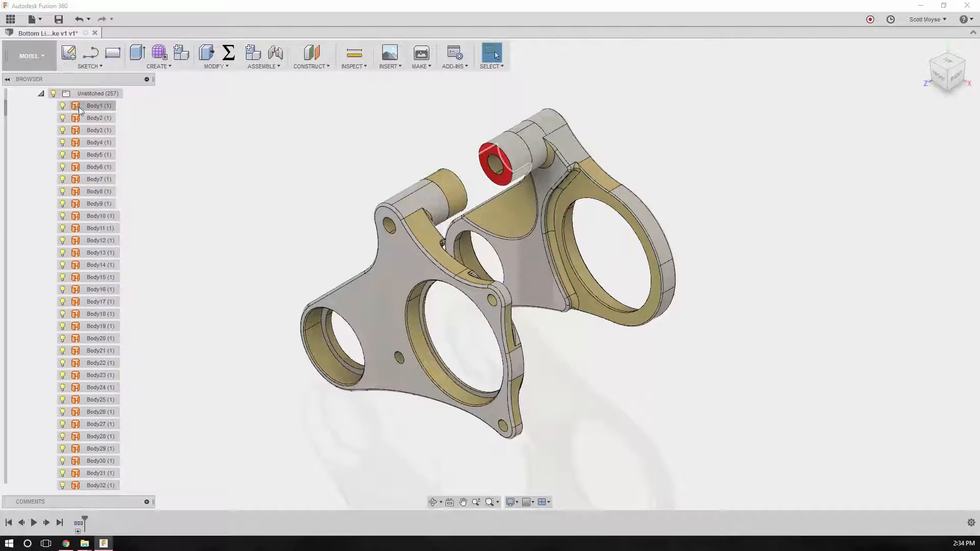
{"action": "left_click", "coordinate": [40, 93]}
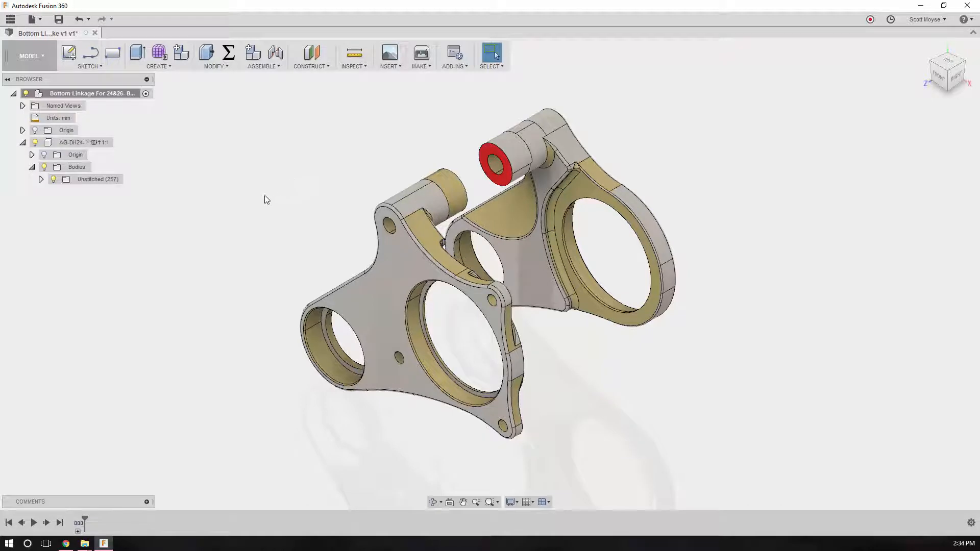
{"action": "left_click", "coordinate": [159, 55]}
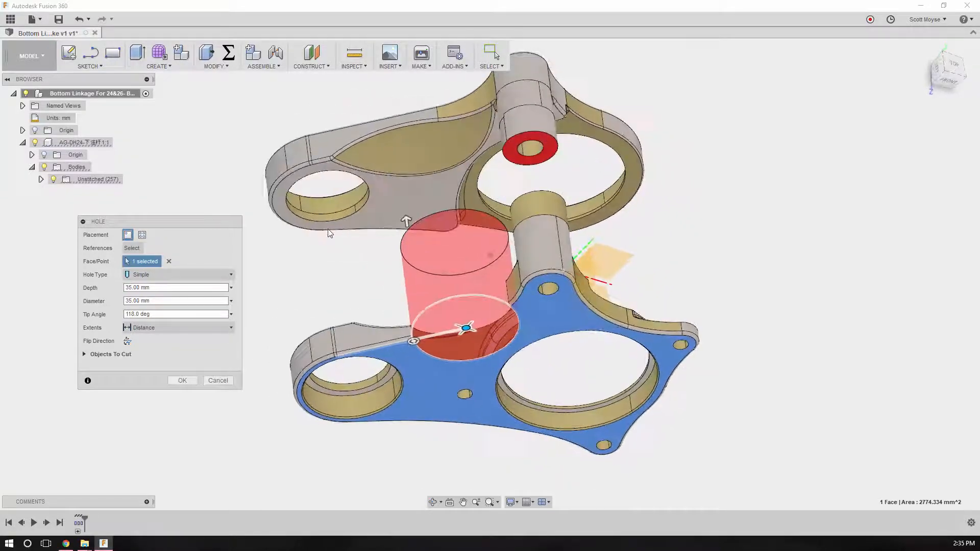
{"action": "left_click", "coordinate": [181, 379]}
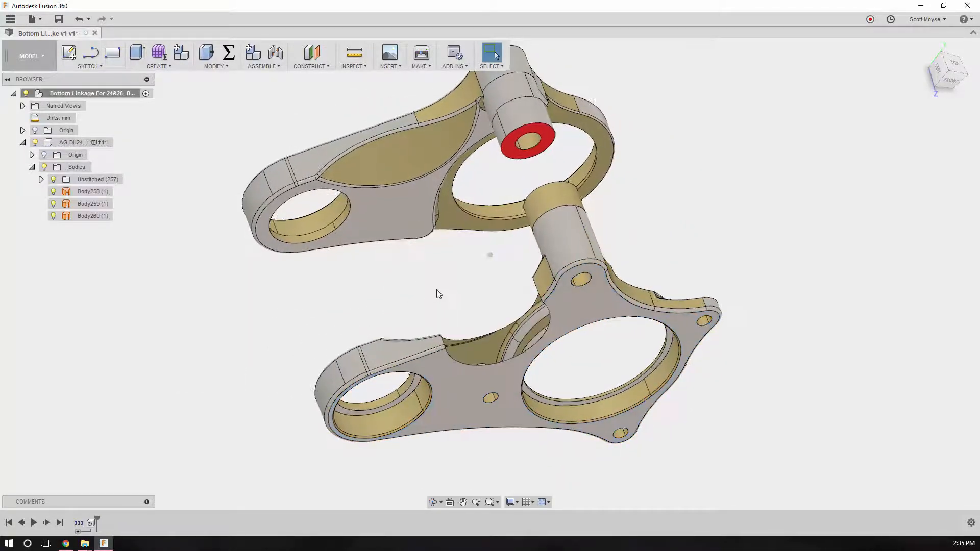
{"action": "left_click_drag", "start_coordinate": [438, 294], "coordinate": [515, 285]}
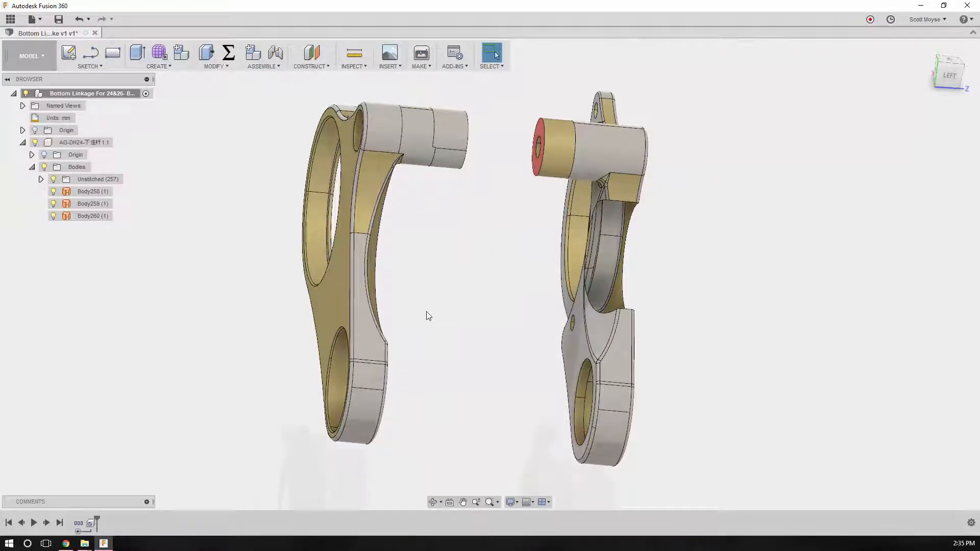
{"action": "left_click_drag", "start_coordinate": [428, 315], "coordinate": [365, 316]}
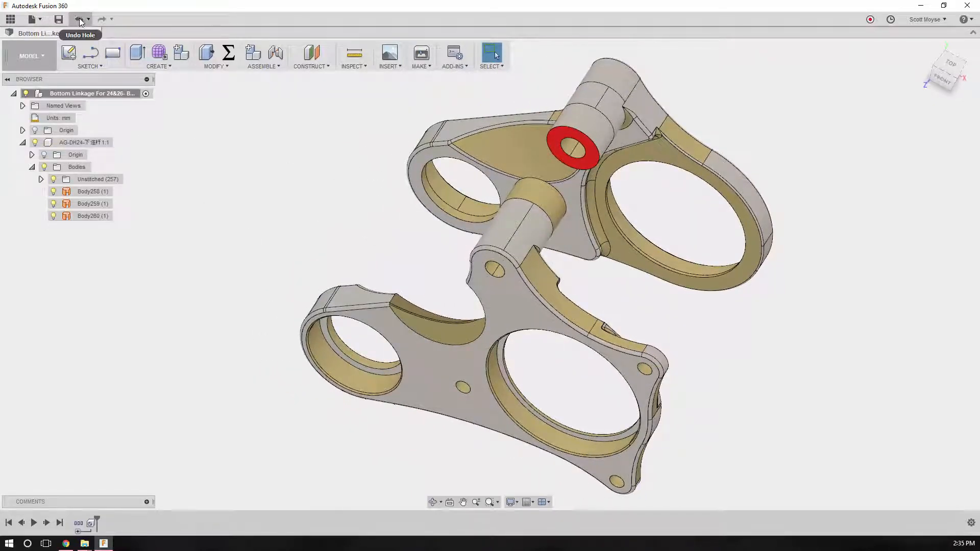
{"action": "left_click", "coordinate": [80, 18]}
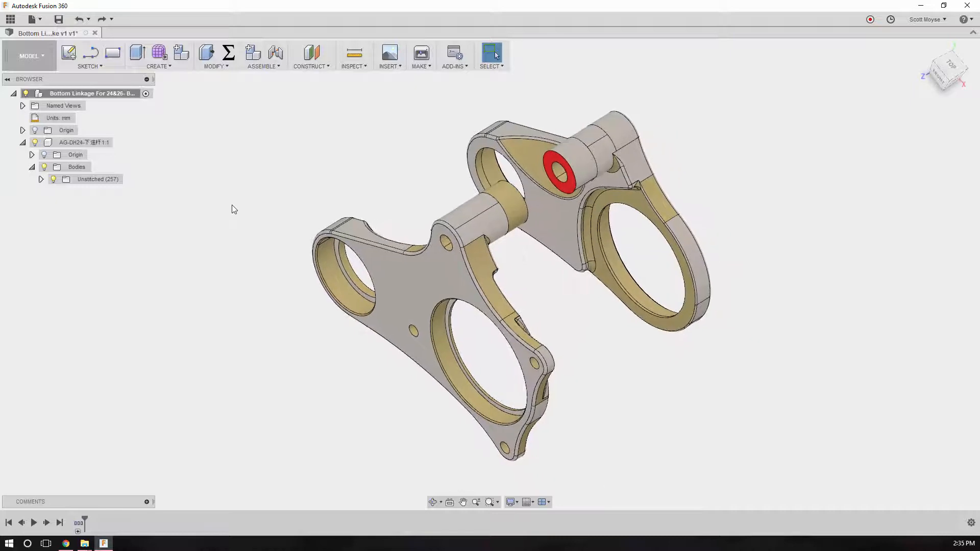
{"action": "mouse_move", "coordinate": [30, 55]}
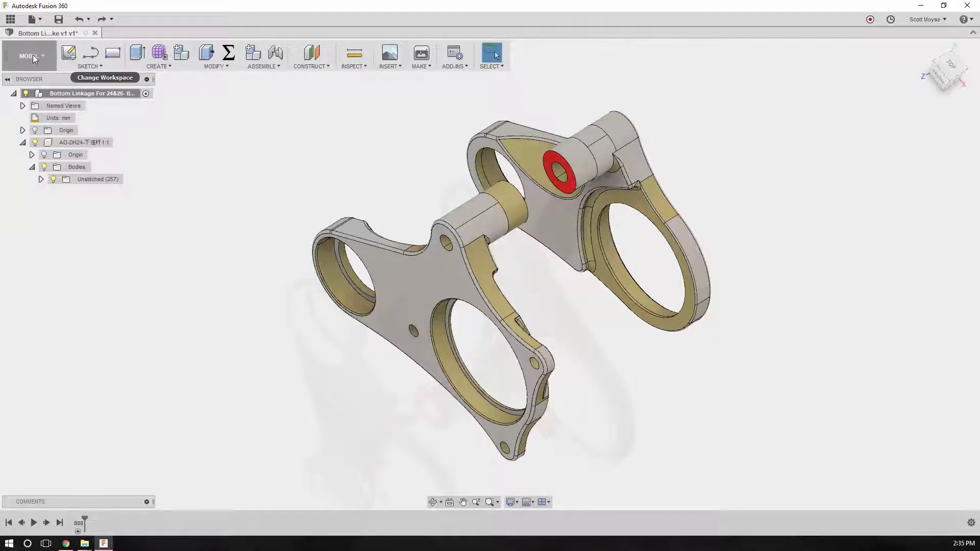
{"action": "left_click", "coordinate": [29, 56]}
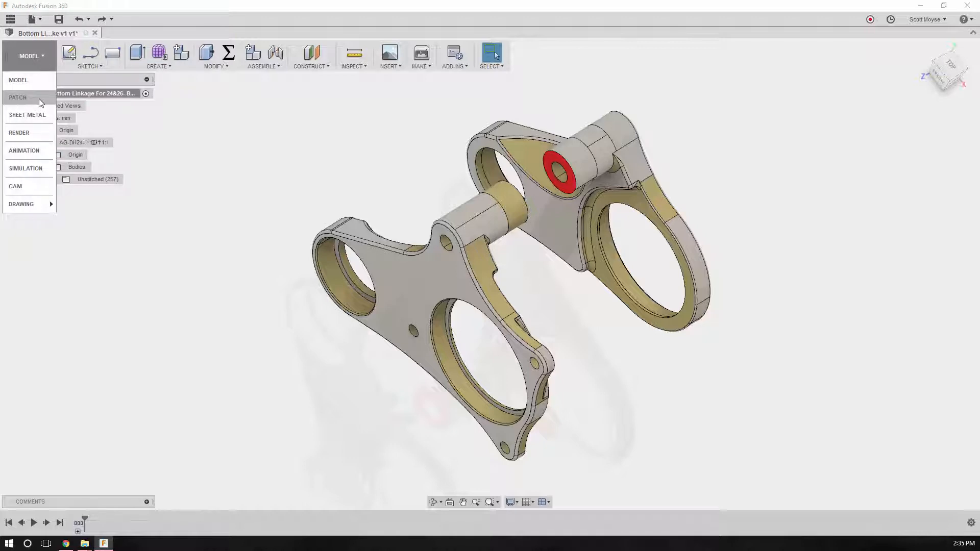
{"action": "left_click", "coordinate": [17, 98]}
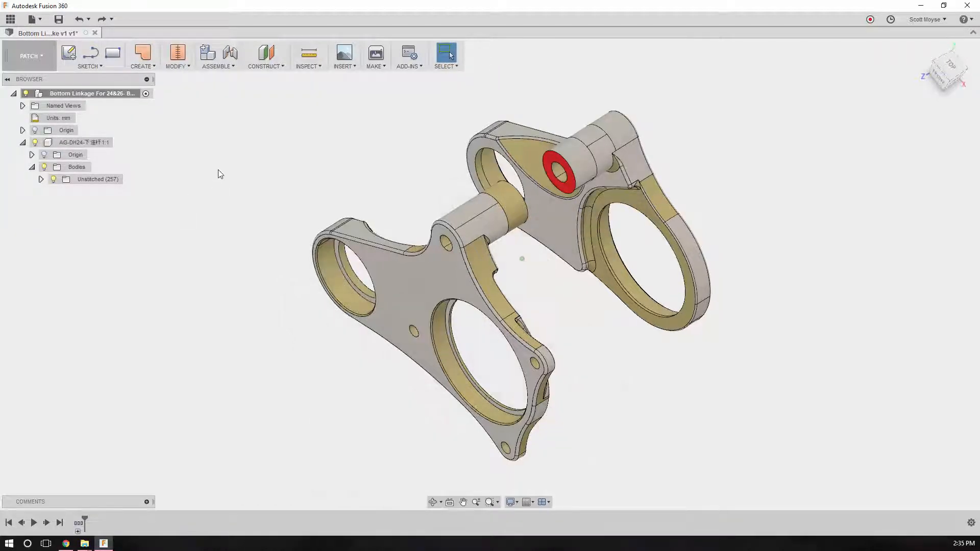
{"action": "mouse_move", "coordinate": [177, 52]}
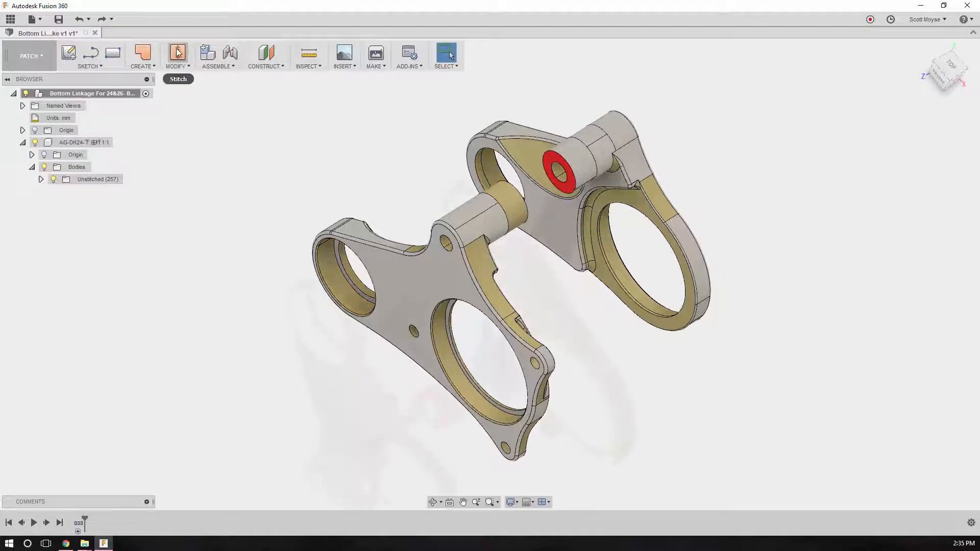
{"action": "mouse_move", "coordinate": [178, 55]}
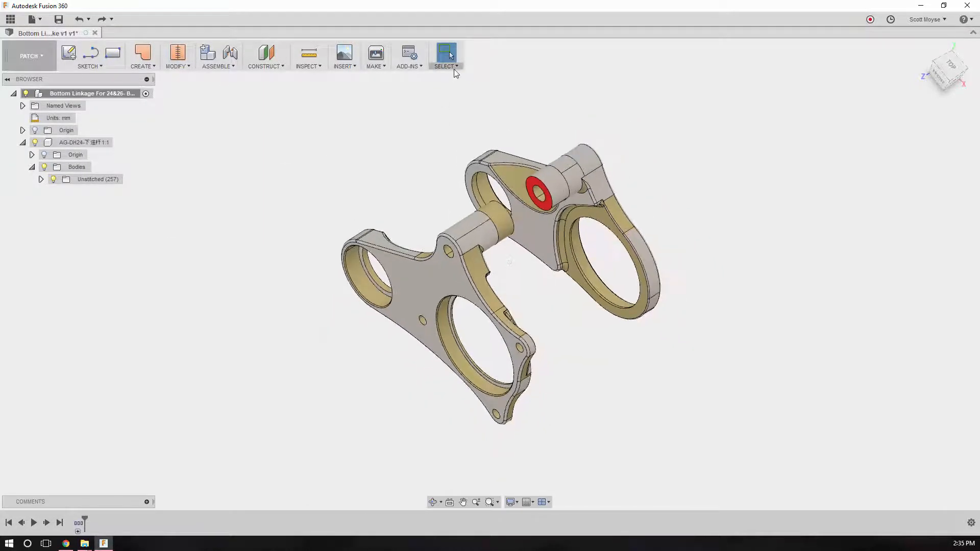
{"action": "left_click", "coordinate": [446, 56]}
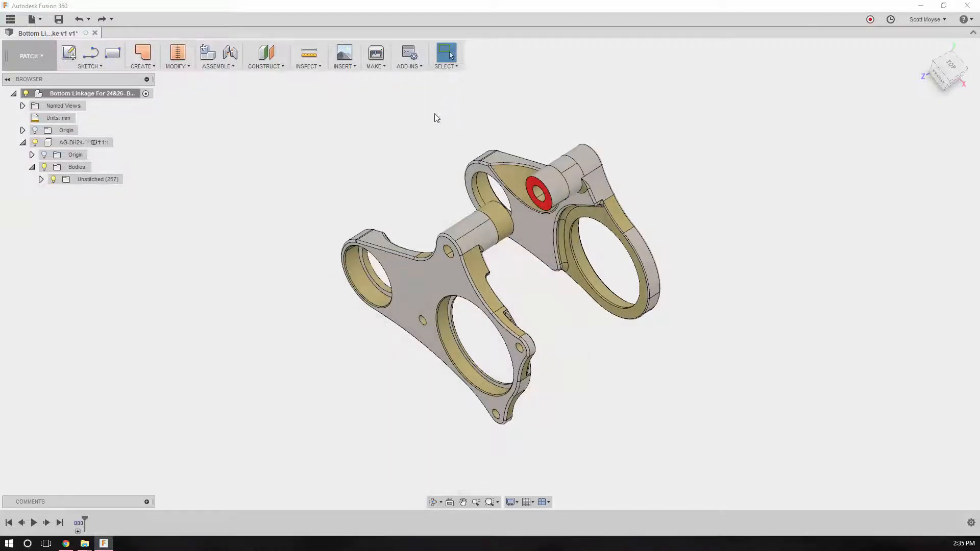
{"action": "left_click", "coordinate": [446, 55]}
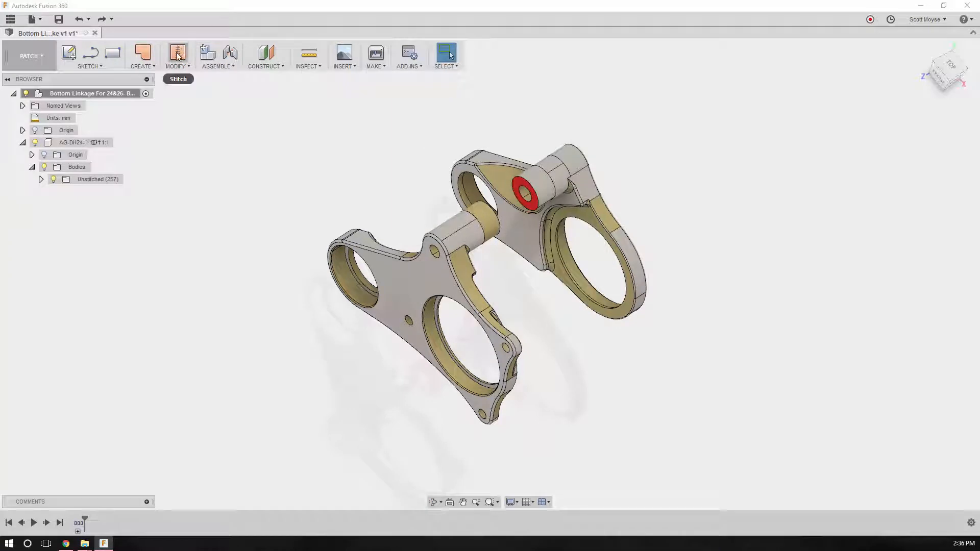
Start Stitch and use Select All to pick all 257 surfaces at 1.00 mm tolerance
{"action": "left_click", "coordinate": [446, 55]}
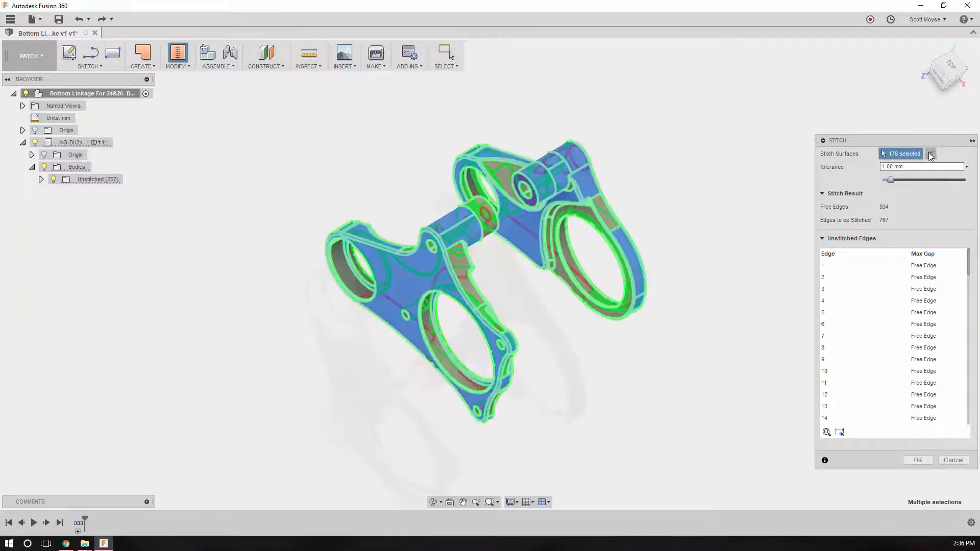
{"action": "left_click", "coordinate": [445, 56]}
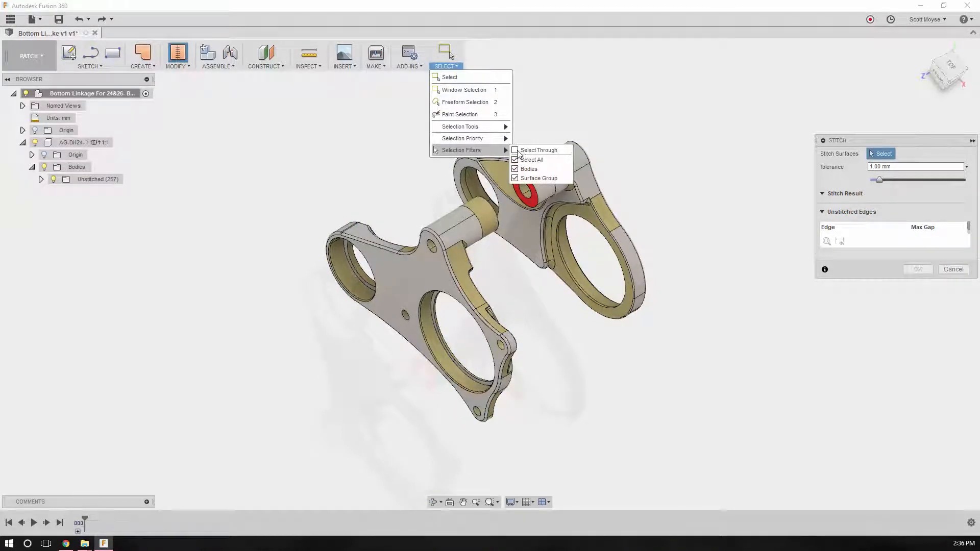
{"action": "left_click", "coordinate": [518, 113]}
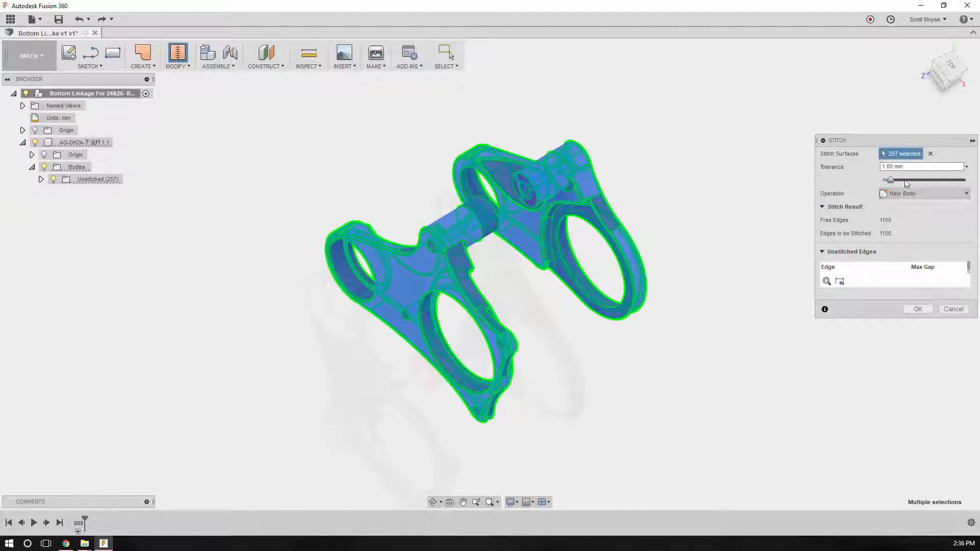
Set the stitch tolerance to 0.01 mm and zoom to the remaining unstitched edge
{"action": "left_click", "coordinate": [919, 166]}
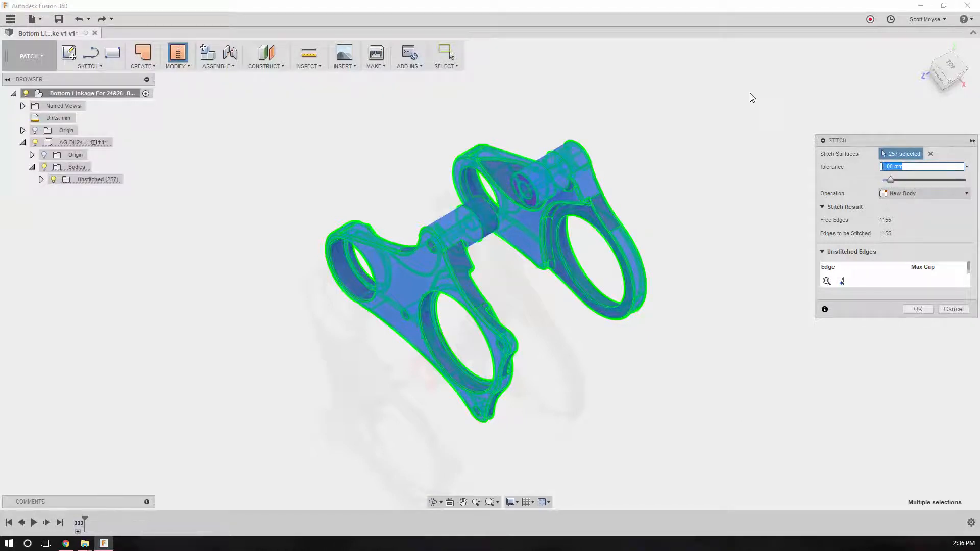
{"action": "type", "text": "0.01"}
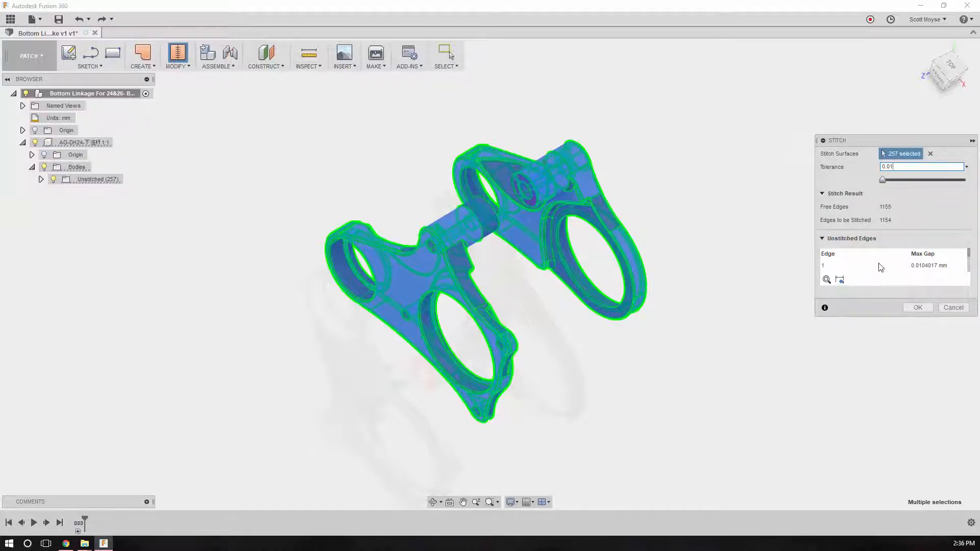
{"action": "left_click", "coordinate": [874, 266]}
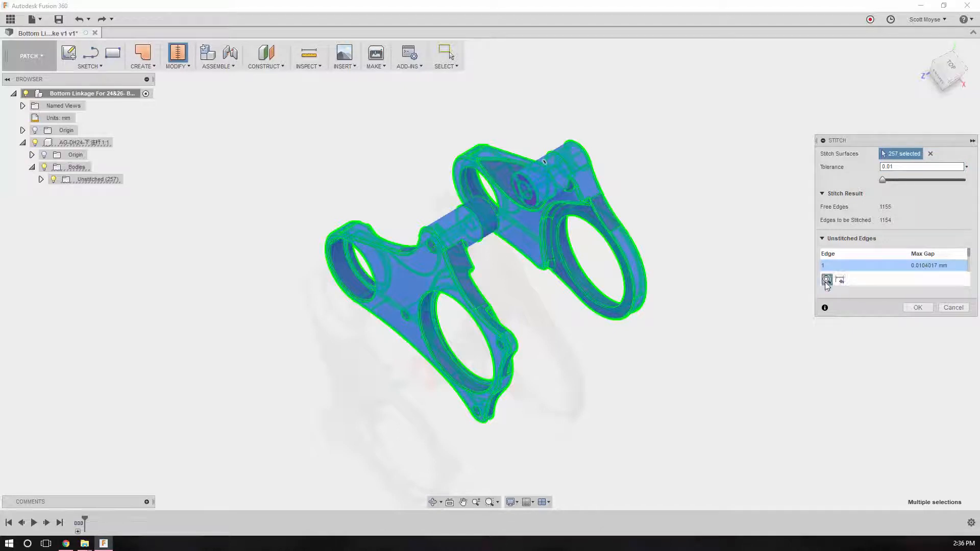
{"action": "left_click", "coordinate": [825, 279]}
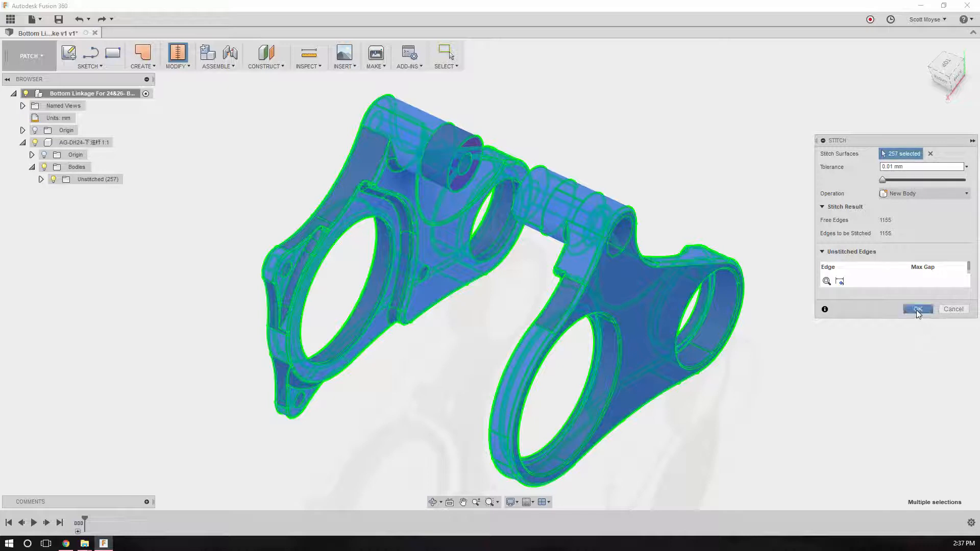
Apply the stitch to create Body258, then undo it
{"action": "left_click", "coordinate": [918, 308]}
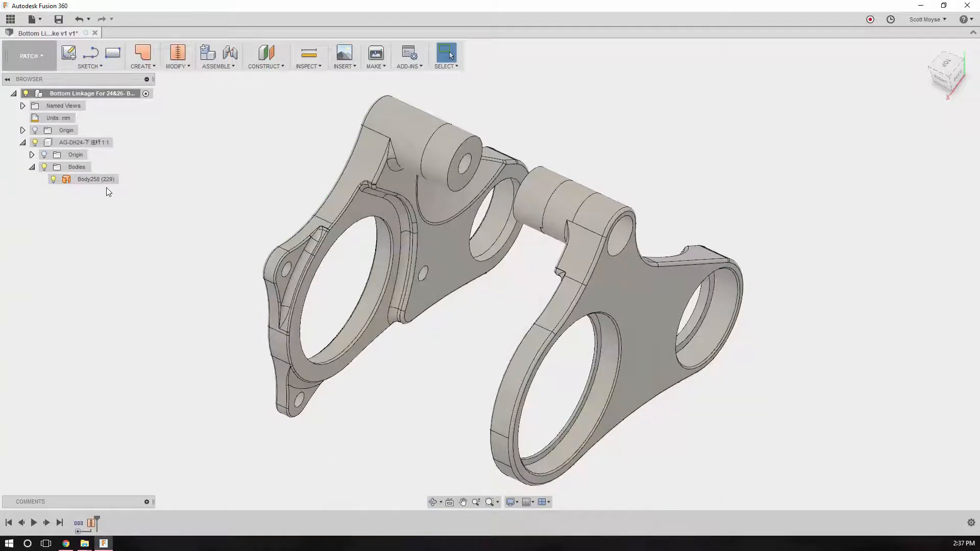
{"action": "left_click", "coordinate": [96, 178]}
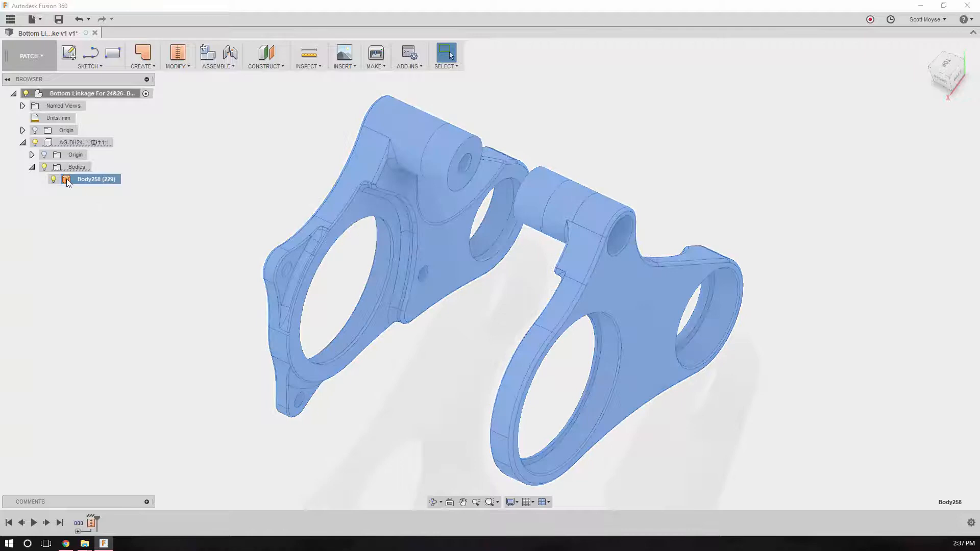
{"action": "left_click", "coordinate": [77, 19]}
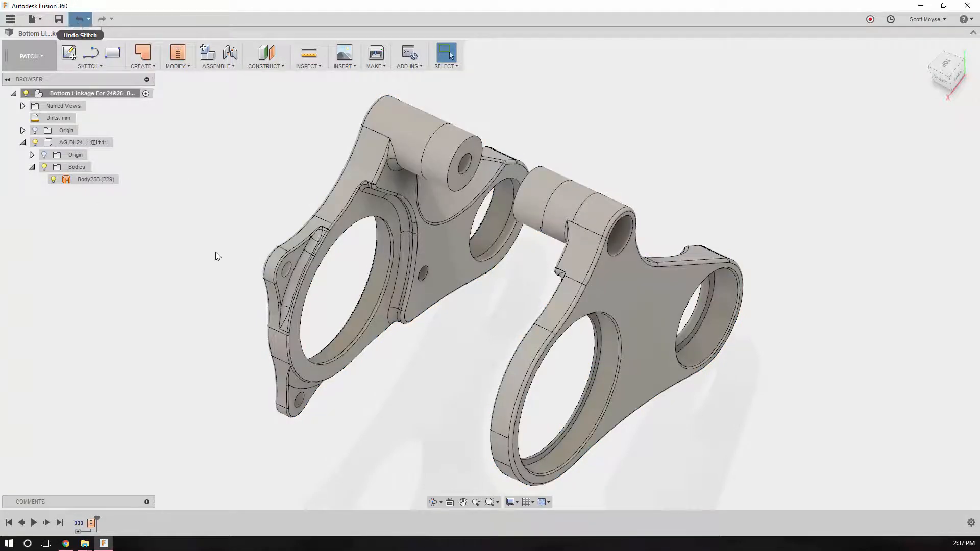
{"action": "left_click", "coordinate": [80, 18]}
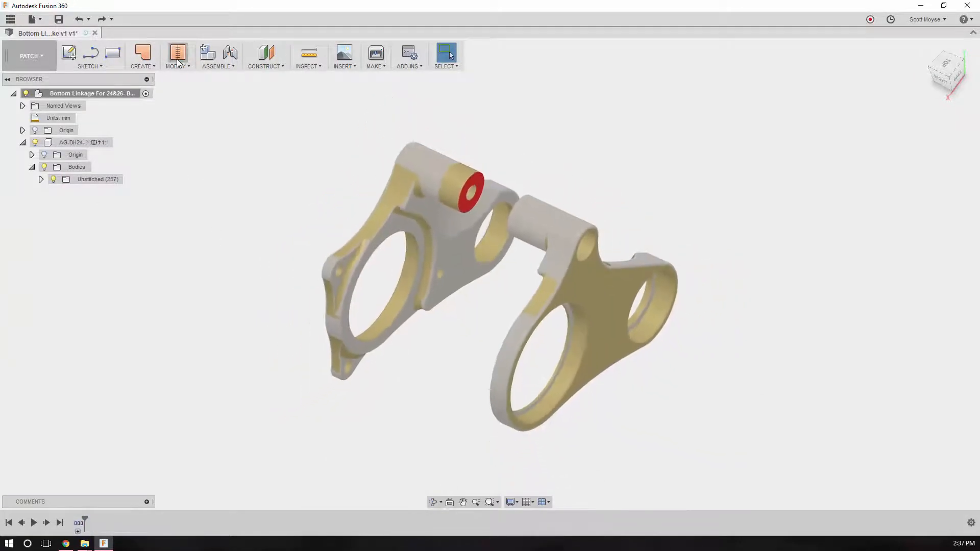
Restart Stitch and window-select all 257 surfaces at 0.01 mm tolerance
{"action": "left_click", "coordinate": [178, 55]}
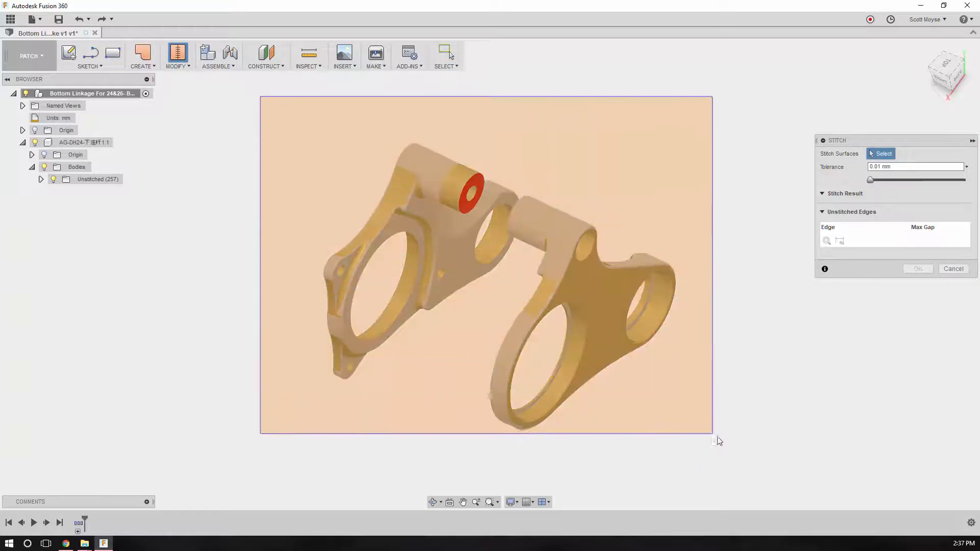
{"action": "left_click", "coordinate": [438, 250]}
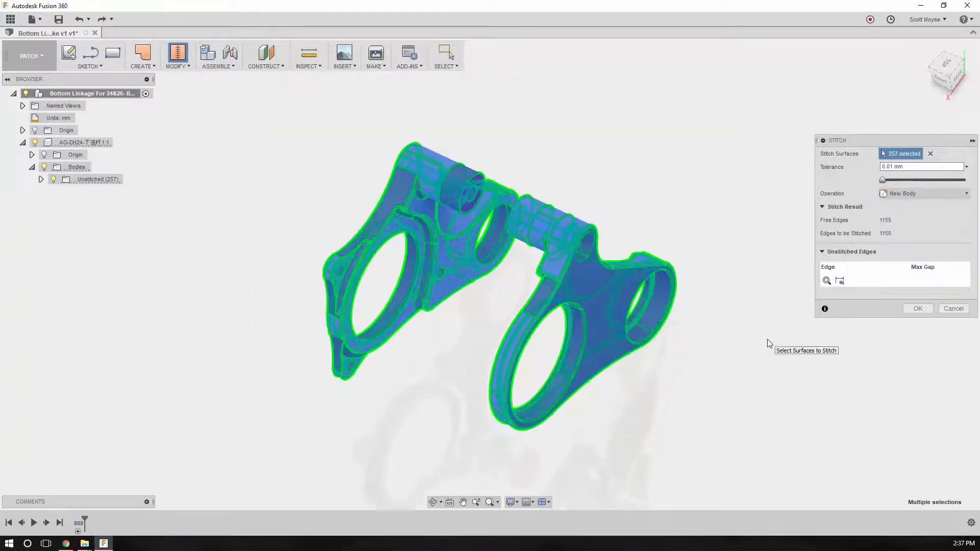